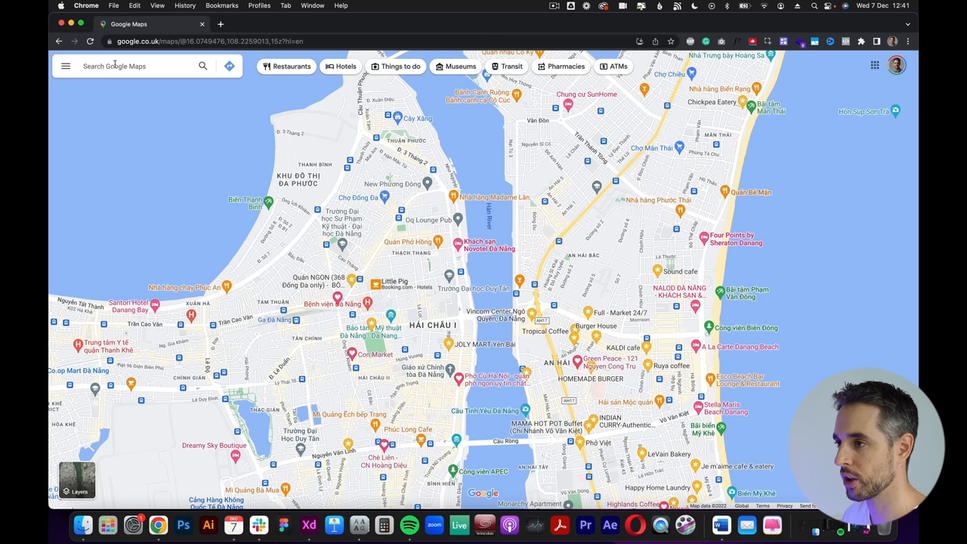
Step: Search Google Maps for 'productivity app' in London and open the bPro App website
{"action": "type", "text": "london"}
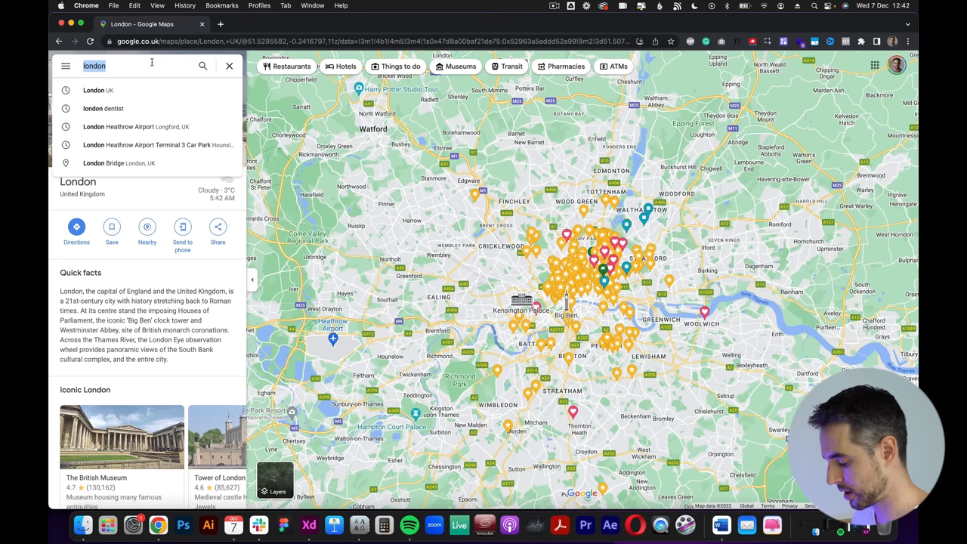
{"action": "type", "text": "pro"}
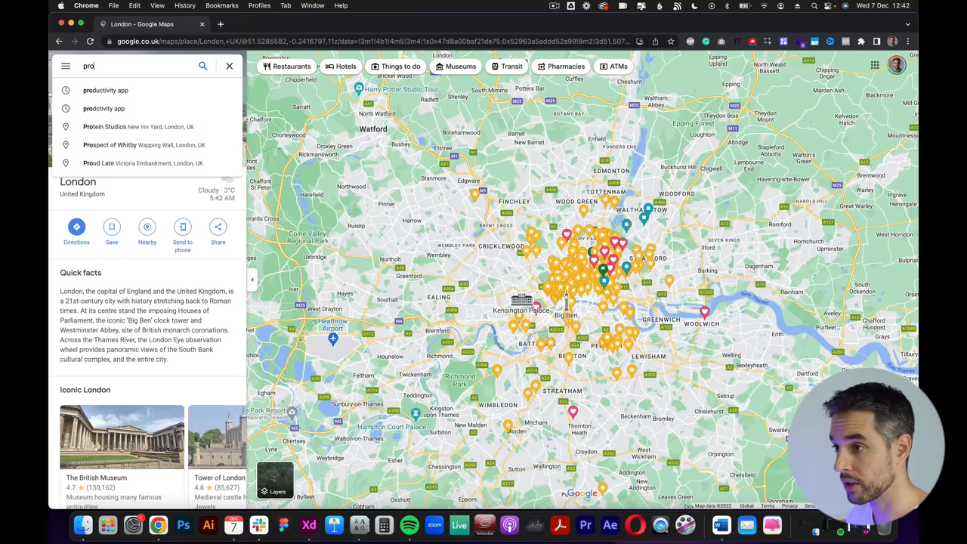
{"action": "left_click", "coordinate": [106, 90]}
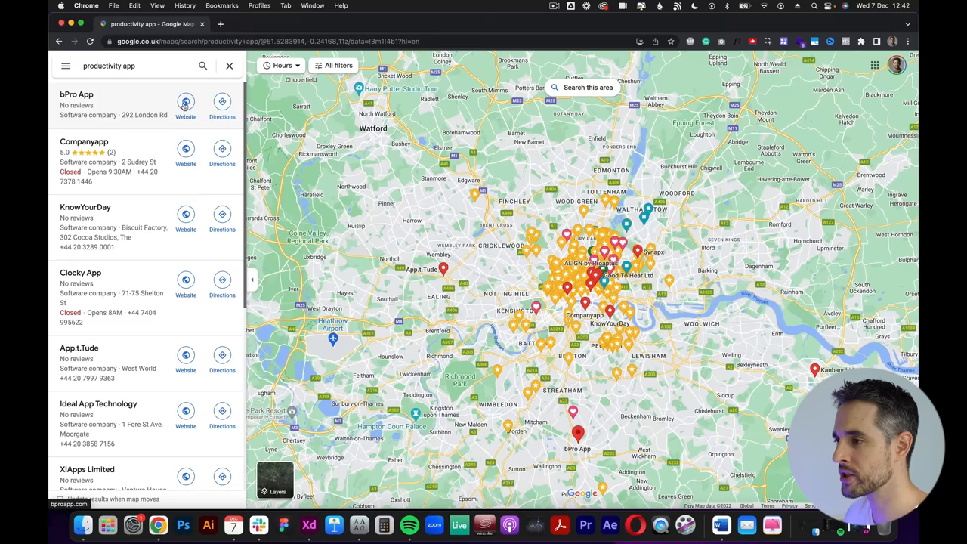
{"action": "left_click", "coordinate": [185, 214]}
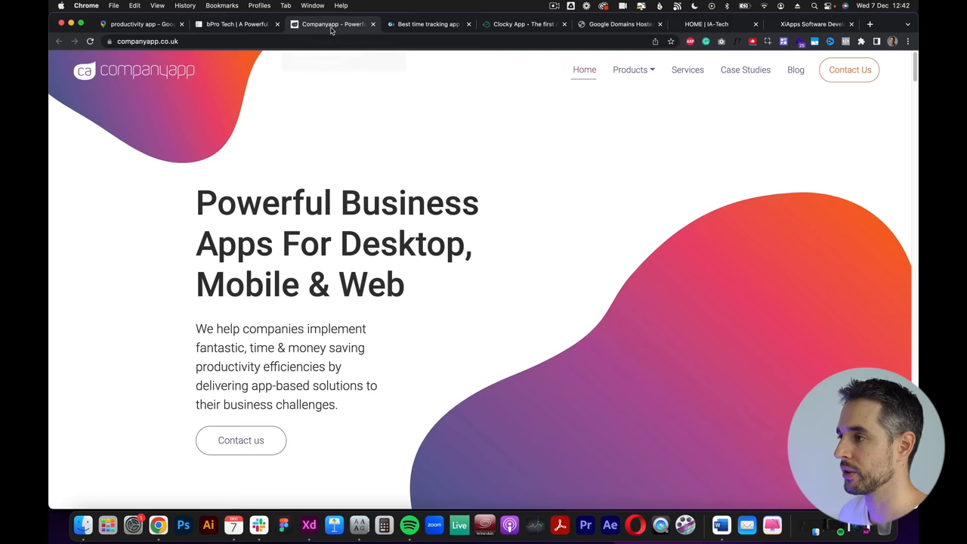
Step: Review the IA-Tech, bPro, Companyapp and KnowYourDay sites one tab after another
{"action": "left_click", "coordinate": [707, 23]}
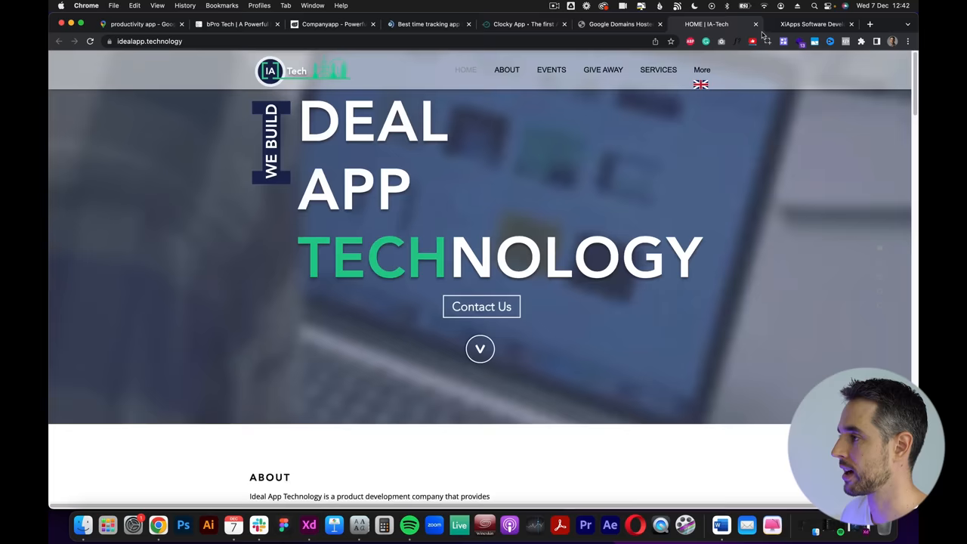
{"action": "left_click", "coordinate": [236, 23]}
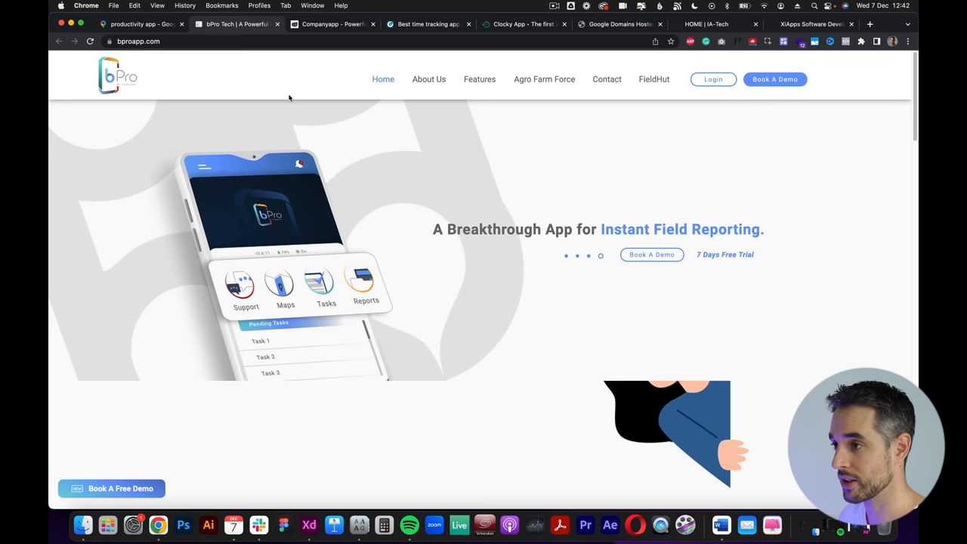
{"action": "left_click", "coordinate": [333, 23]}
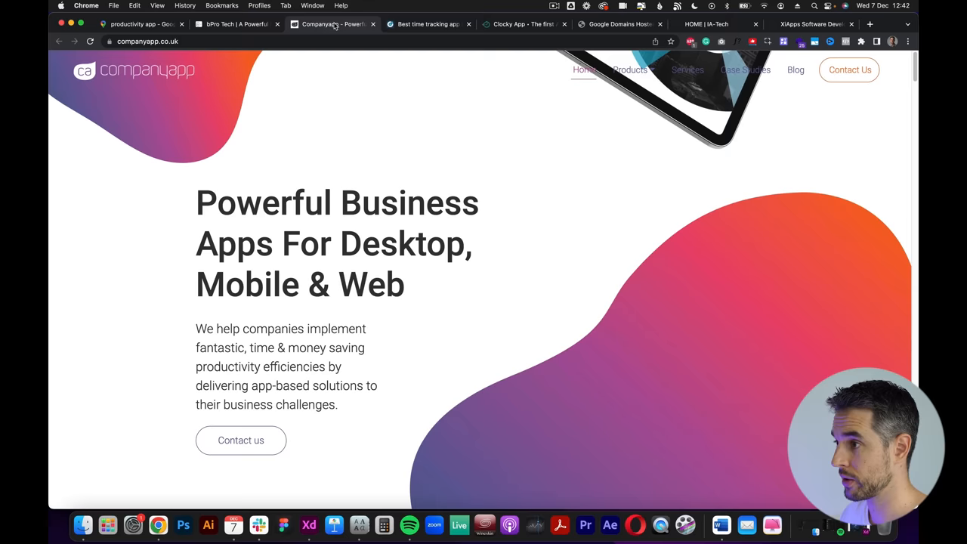
{"action": "left_click", "coordinate": [427, 24]}
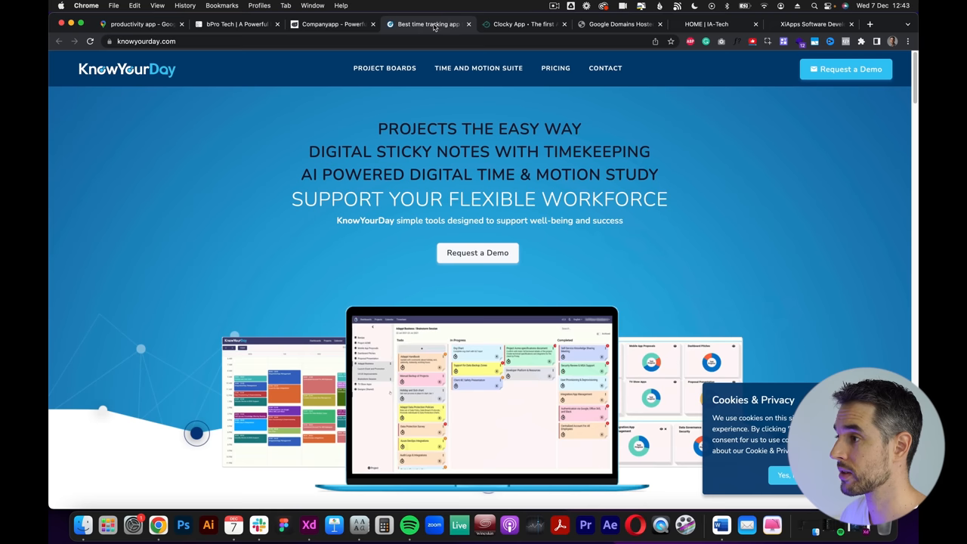
Step: Close the Google Domains tab, check the XiApps site and return to bPro
{"action": "left_click", "coordinate": [646, 24]}
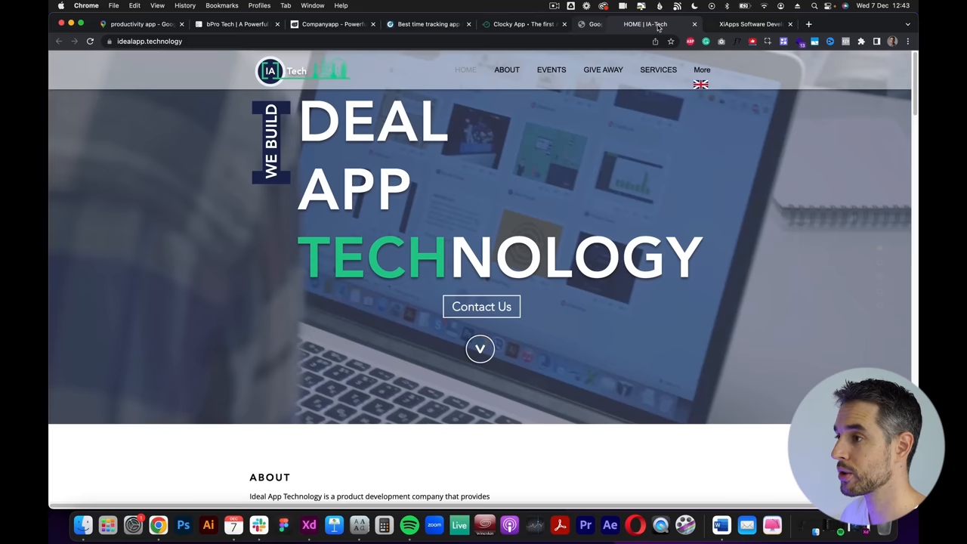
{"action": "left_click", "coordinate": [718, 24]}
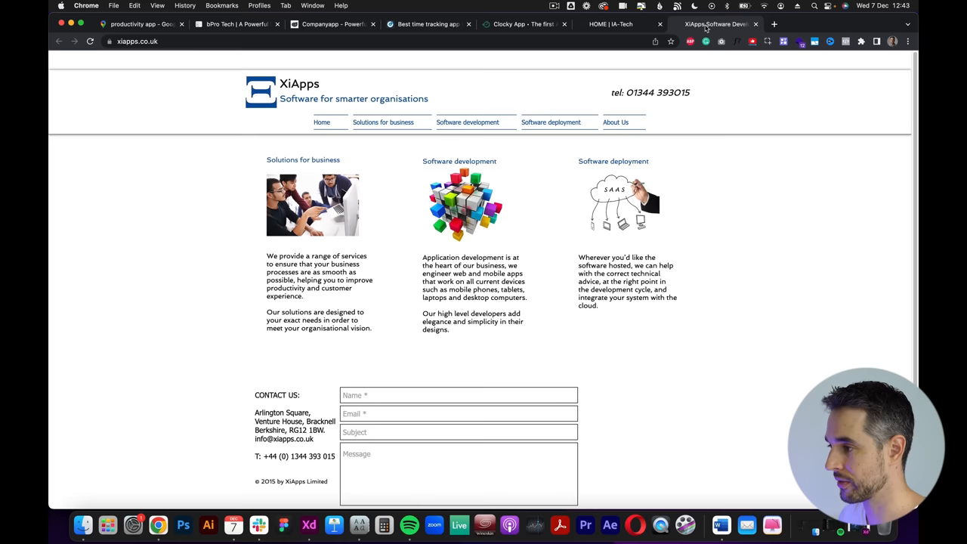
{"action": "left_click", "coordinate": [257, 23]}
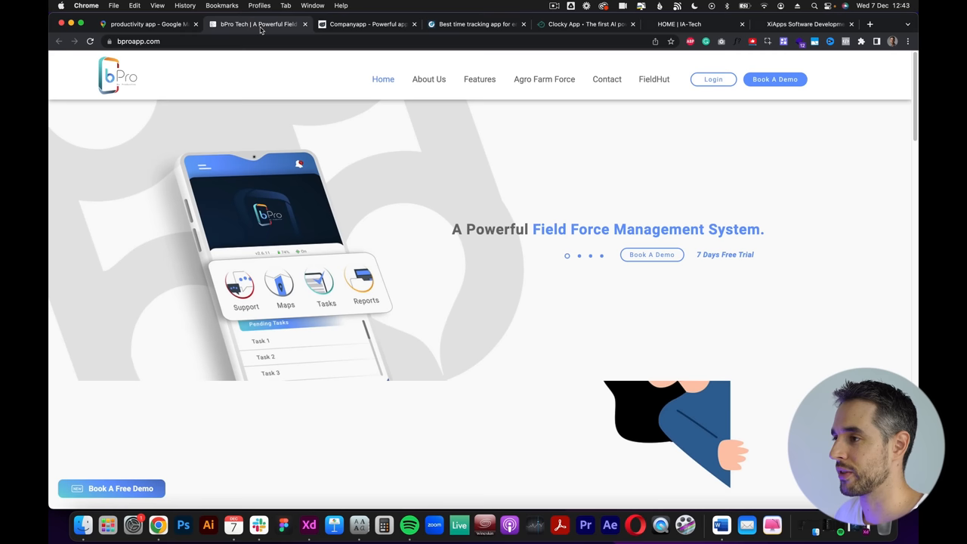
Step: Close the bPro, Companyapp and KnowYourDay competitor tabs after a last look
{"action": "left_click", "coordinate": [476, 24]}
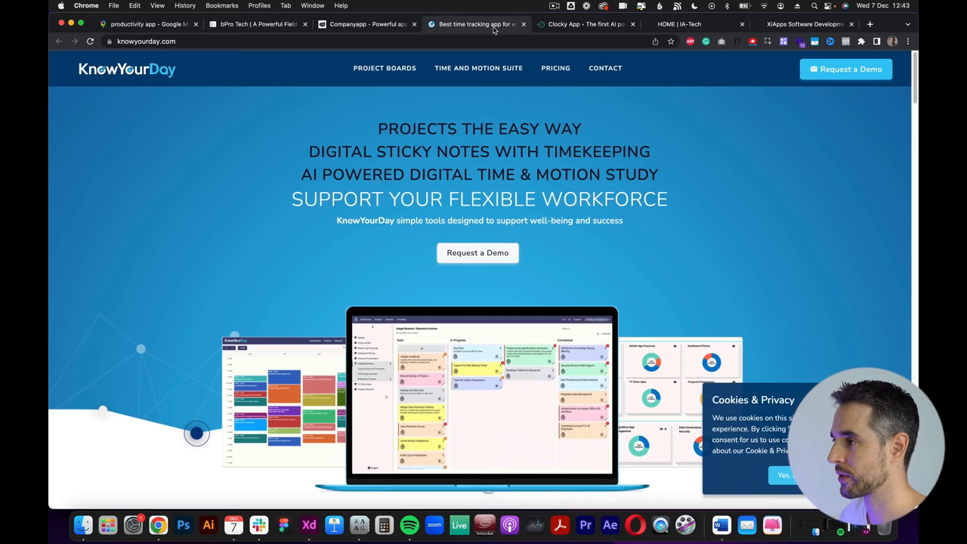
{"action": "left_click", "coordinate": [257, 24]}
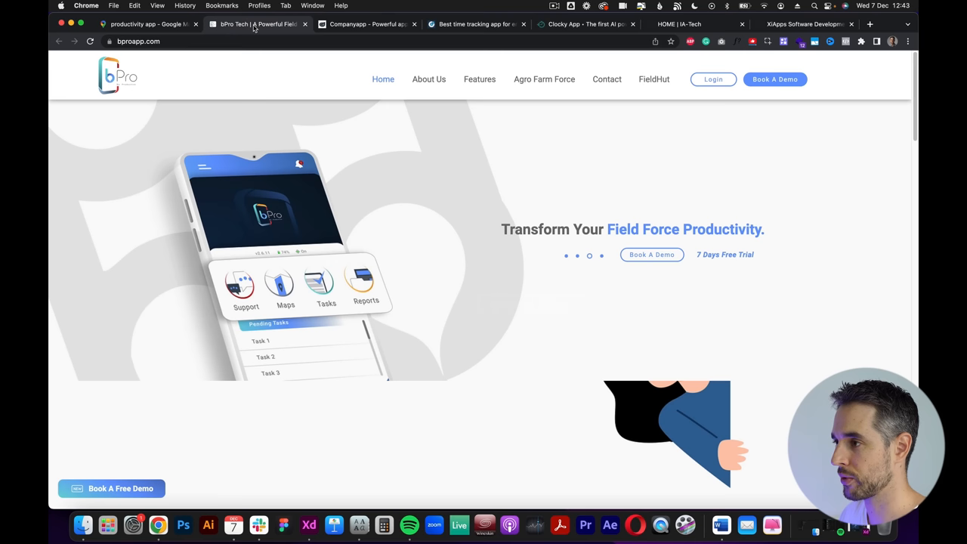
{"action": "left_click", "coordinate": [284, 23]}
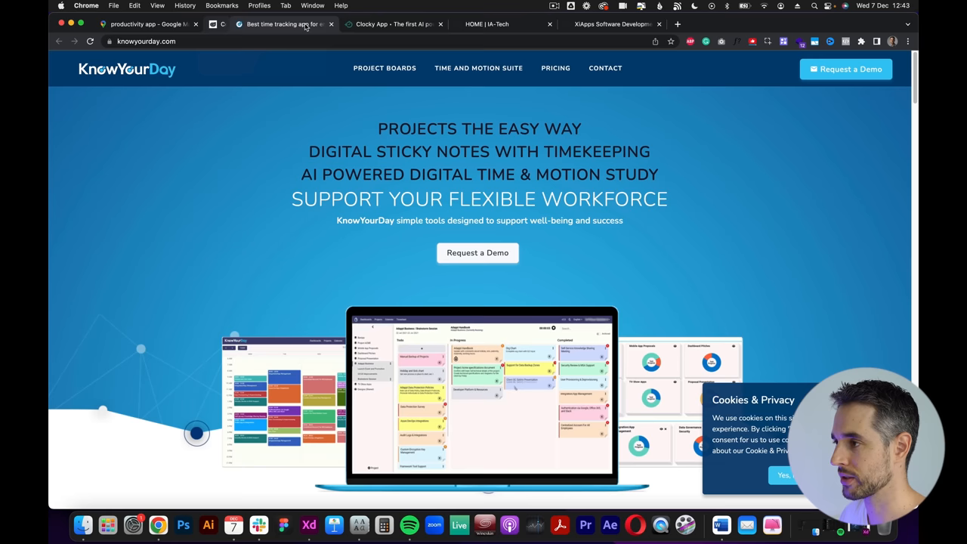
{"action": "left_click", "coordinate": [487, 23]}
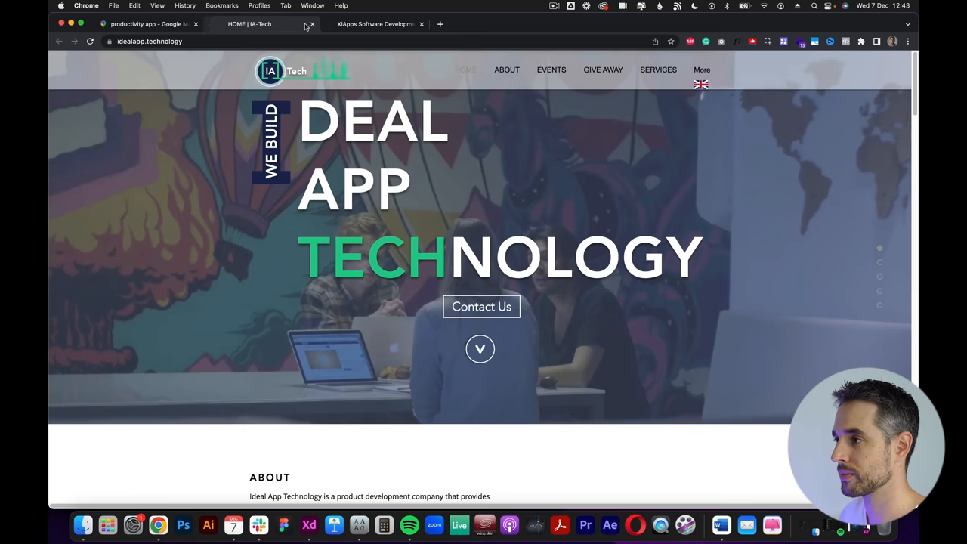
{"action": "scroll", "scroll_direction": "down", "scroll_amount": 3}
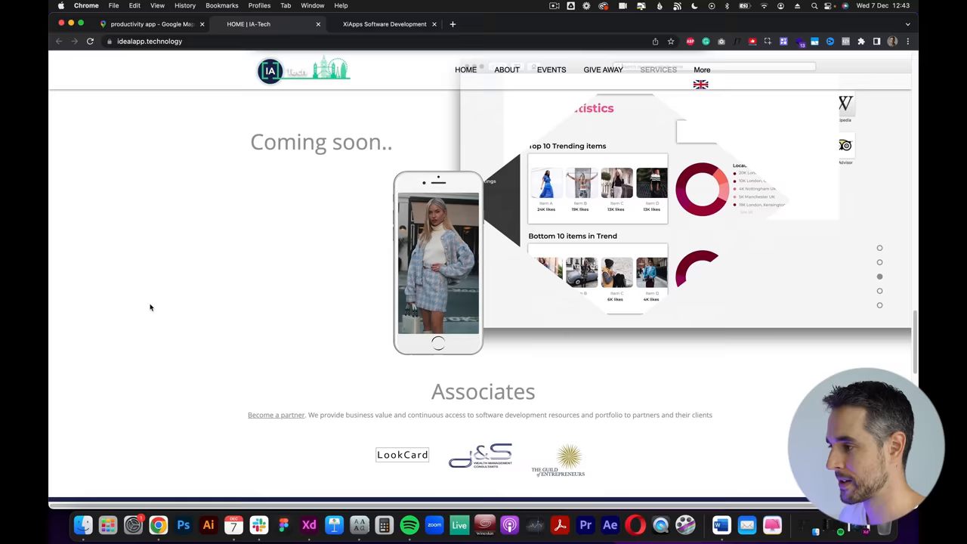
Step: Close the XiApps tab, leaving only Google Maps and Ideal App Technology open
{"action": "left_click", "coordinate": [385, 24]}
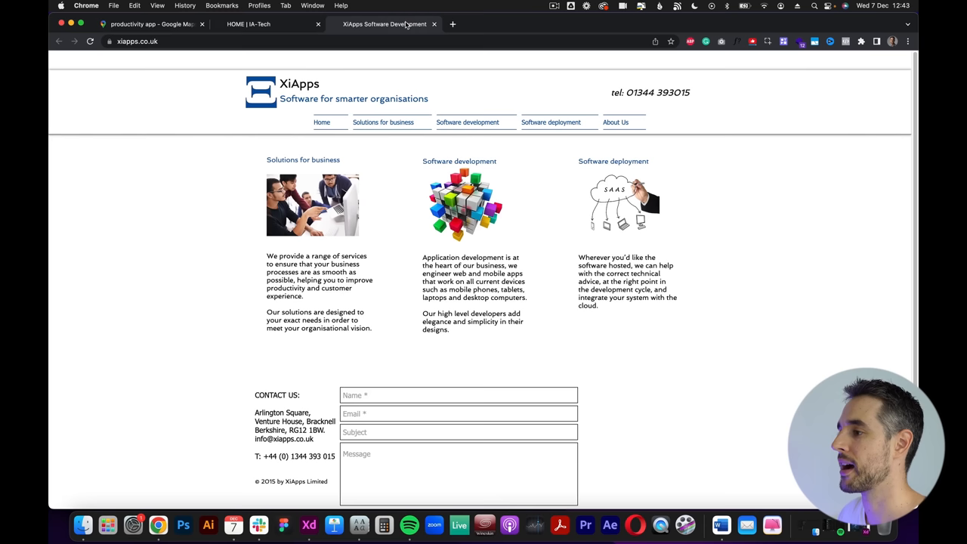
{"action": "left_click", "coordinate": [247, 24]}
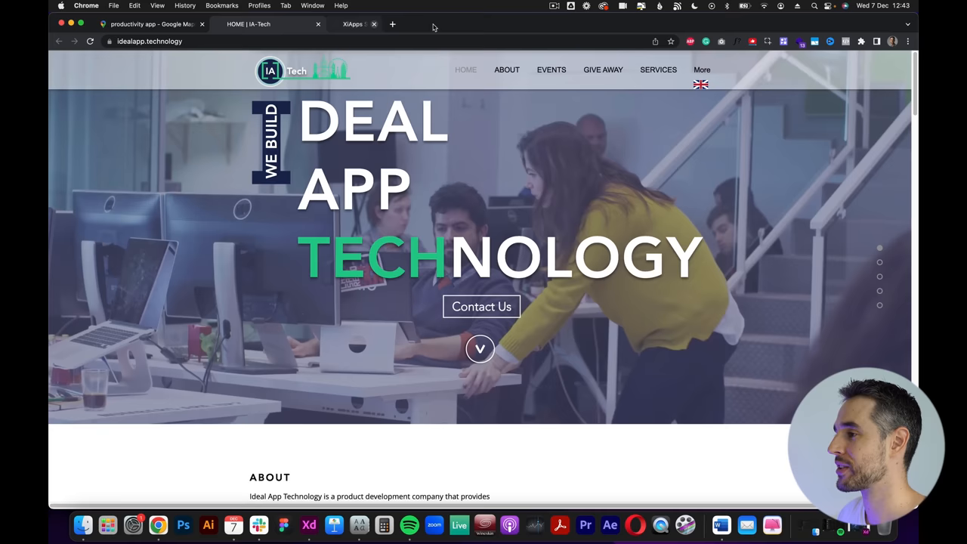
{"action": "left_click", "coordinate": [373, 24]}
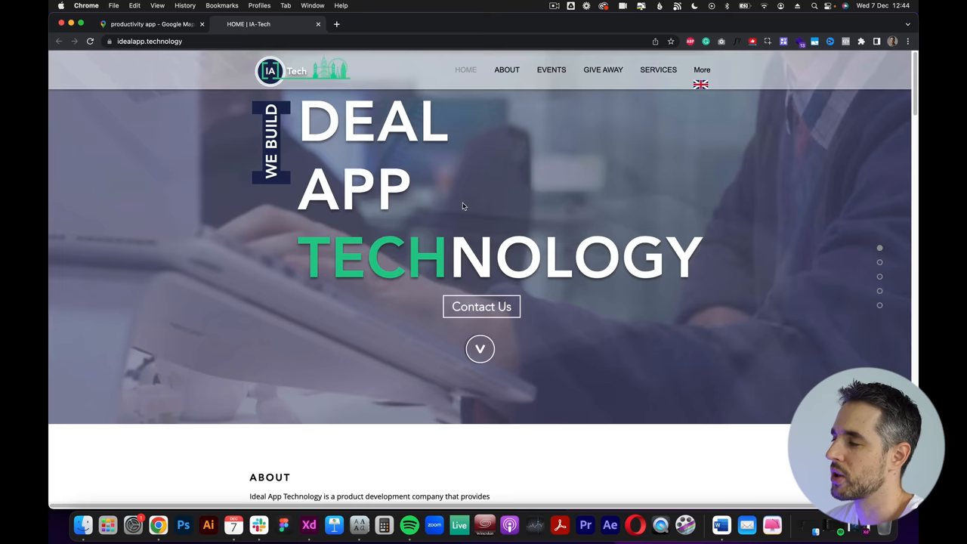
Step: Scroll the idealapp.technology homepage through its services and process sections and back up
{"action": "scroll", "scroll_direction": "down", "scroll_amount": 3}
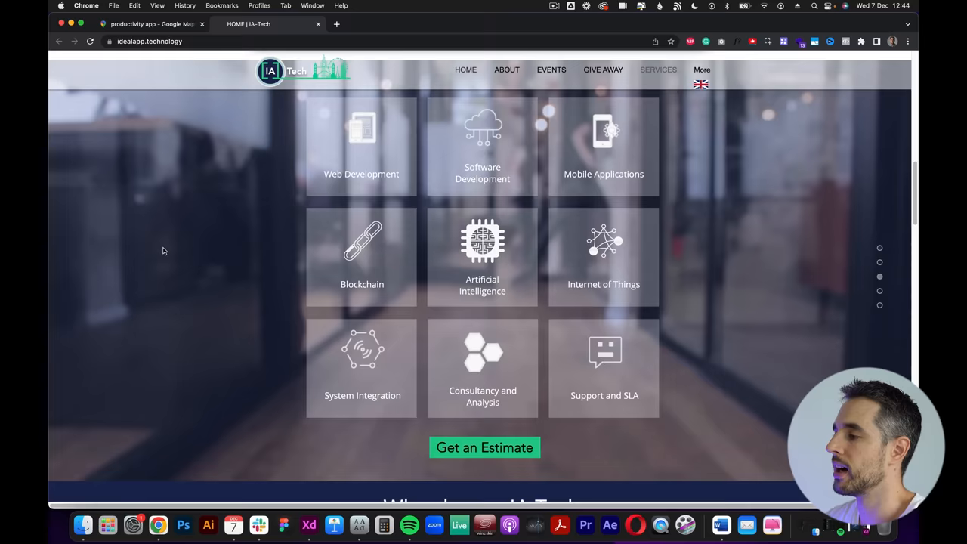
{"action": "scroll", "scroll_direction": "down", "scroll_amount": 3}
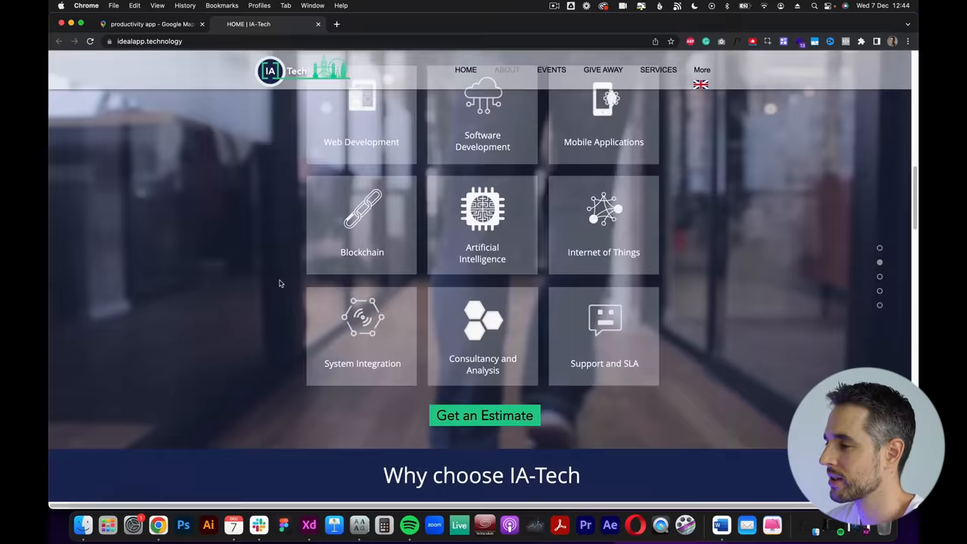
{"action": "scroll", "scroll_direction": "down", "scroll_amount": 3}
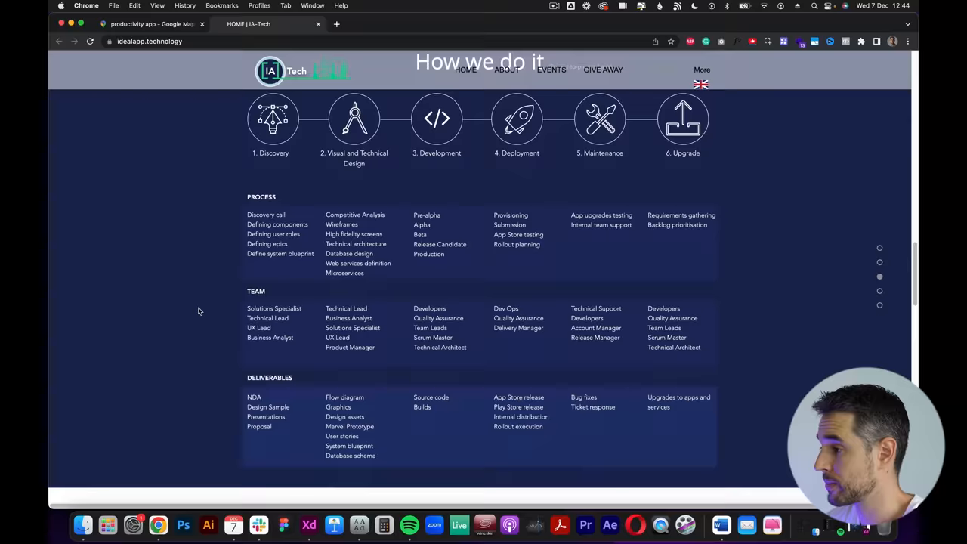
{"action": "scroll", "scroll_direction": "down", "scroll_amount": 3}
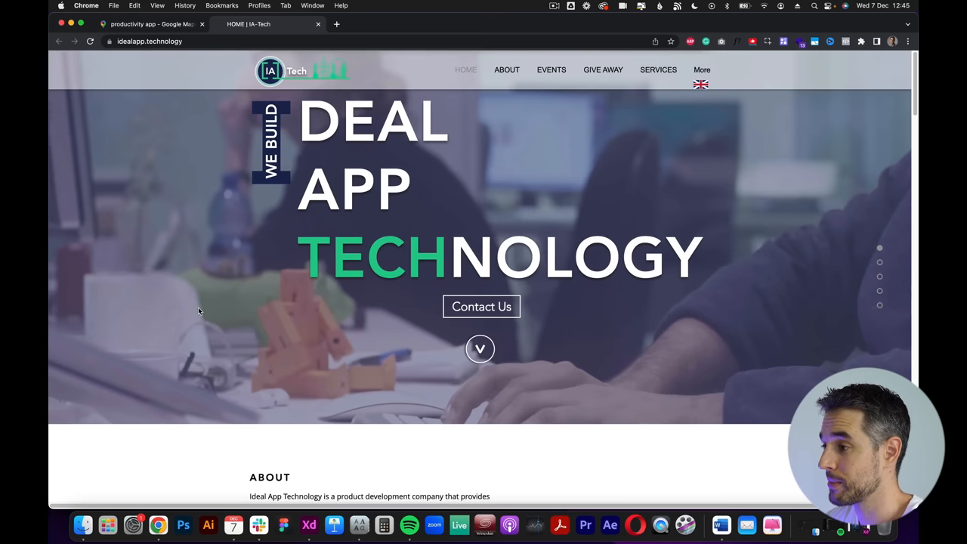
{"action": "scroll", "scroll_direction": "down", "scroll_amount": 3}
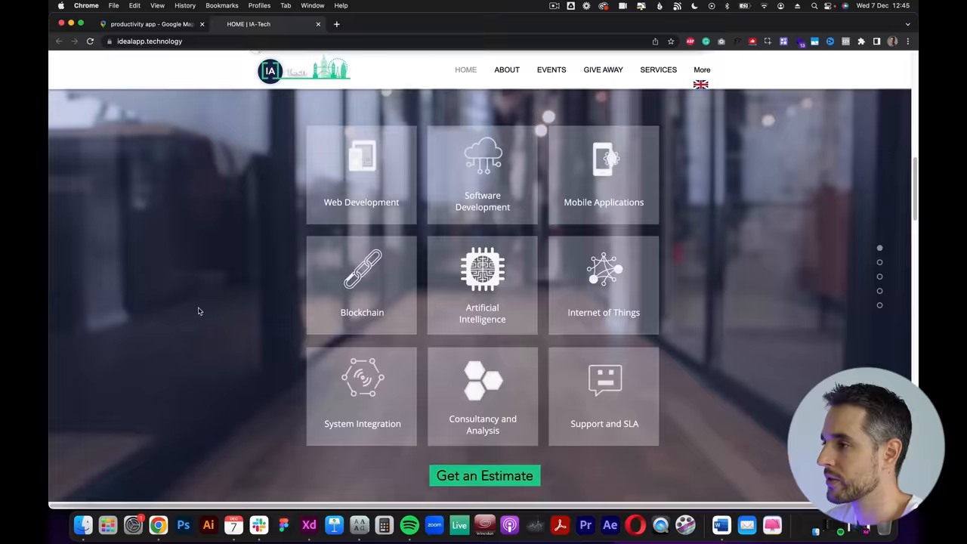
{"action": "scroll", "scroll_direction": "up", "scroll_amount": 3}
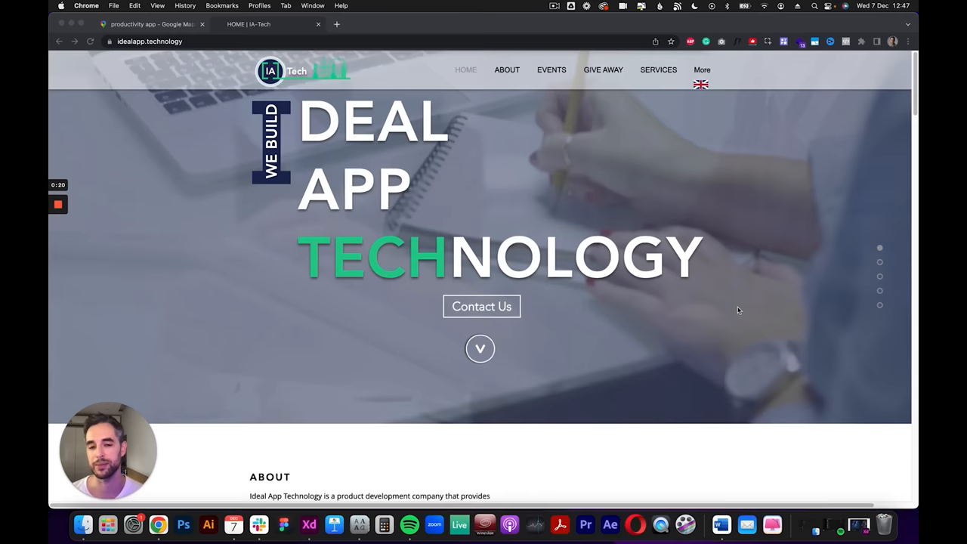
Step: Scroll the homepage down to its About and Industries text while Loom records
{"action": "scroll", "scroll_direction": "down", "scroll_amount": 3}
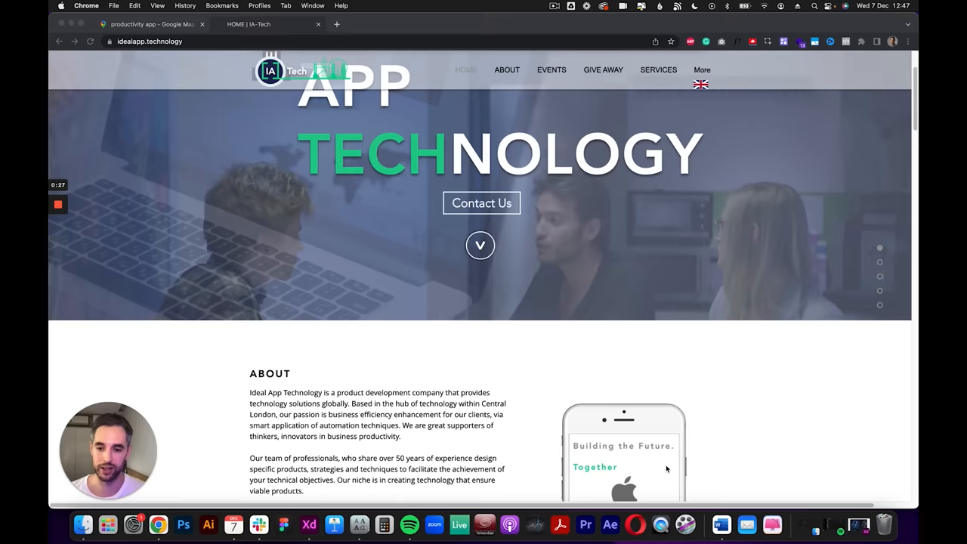
{"action": "scroll", "scroll_direction": "down", "scroll_amount": 3}
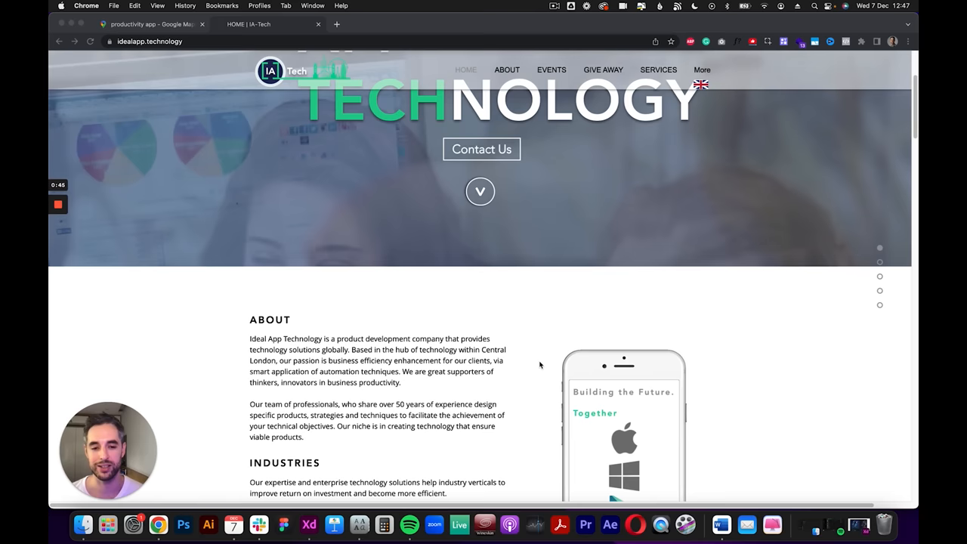
{"action": "scroll", "scroll_direction": "up", "scroll_amount": 3}
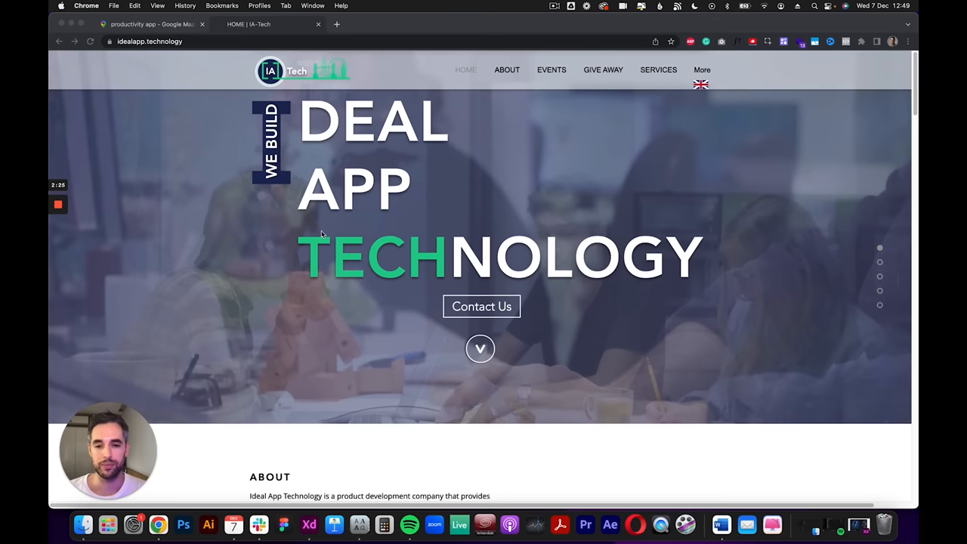
{"action": "scroll", "scroll_direction": "down", "scroll_amount": 3}
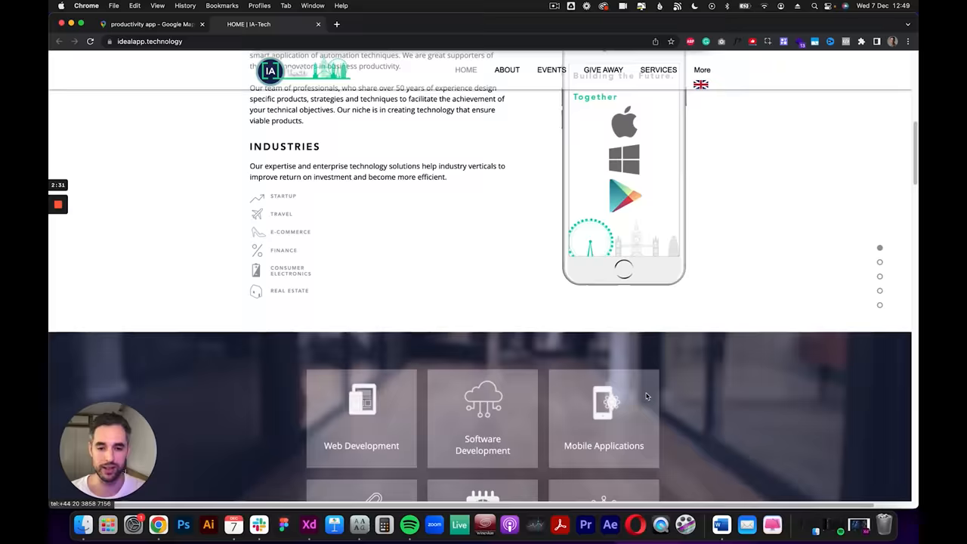
{"action": "scroll", "scroll_direction": "up", "scroll_amount": 3}
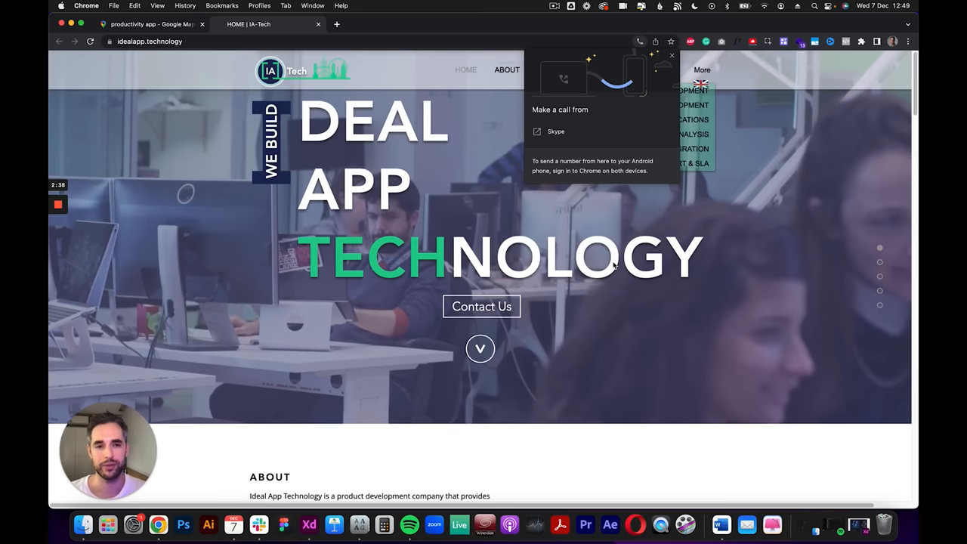
{"action": "left_click", "coordinate": [671, 55]}
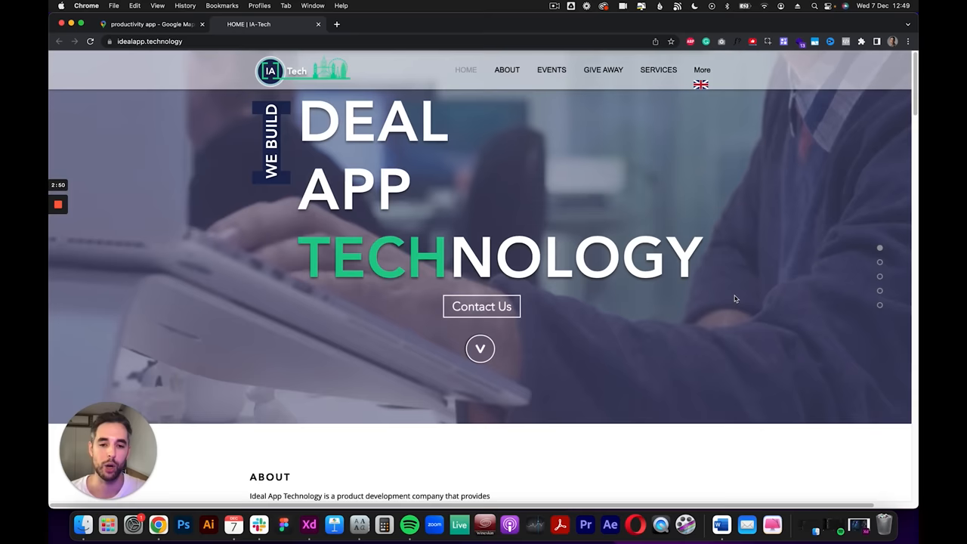
Step: Scroll past About, Industries and the services grid to the Why choose IA-Tech section
{"action": "scroll", "scroll_direction": "down", "scroll_amount": 3}
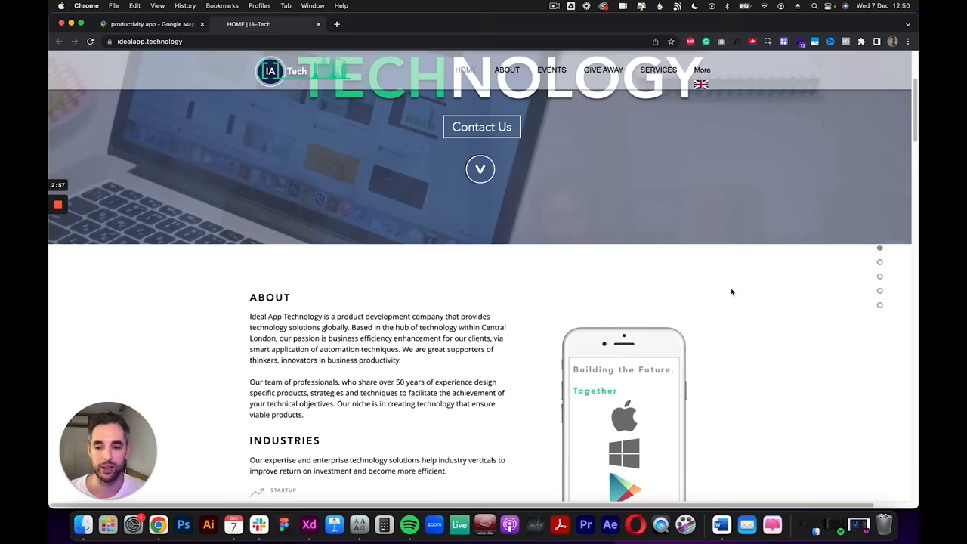
{"action": "scroll", "scroll_direction": "down", "scroll_amount": 3}
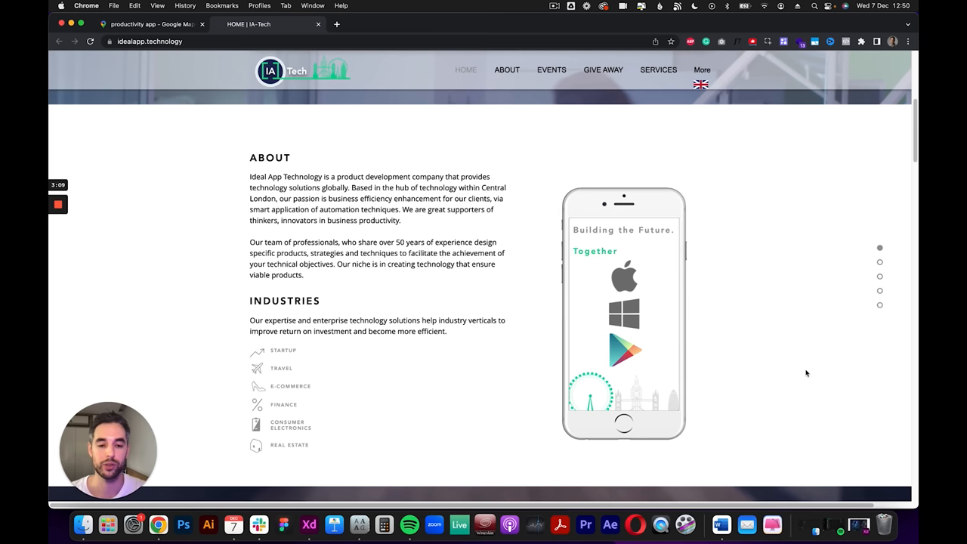
{"action": "scroll", "scroll_direction": "down", "scroll_amount": 3}
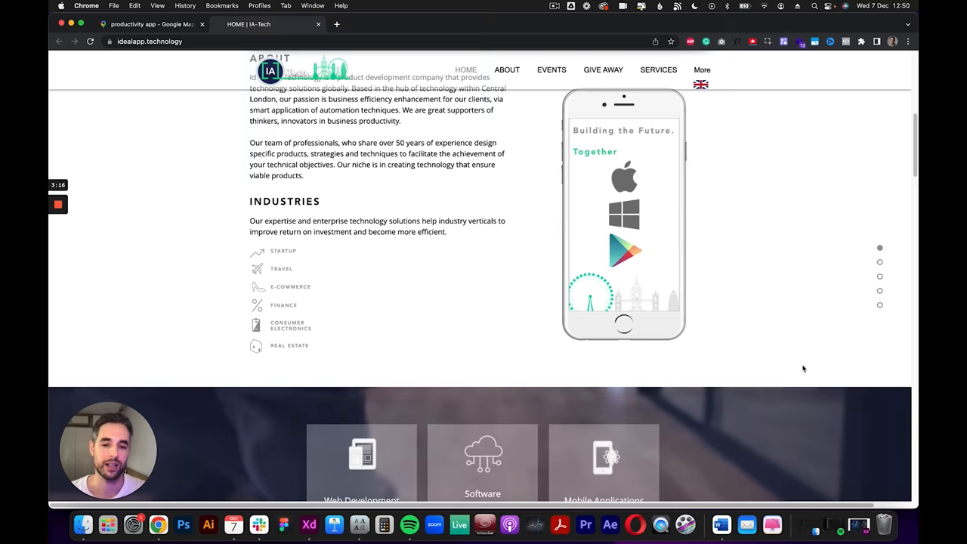
{"action": "scroll", "scroll_direction": "down", "scroll_amount": 3}
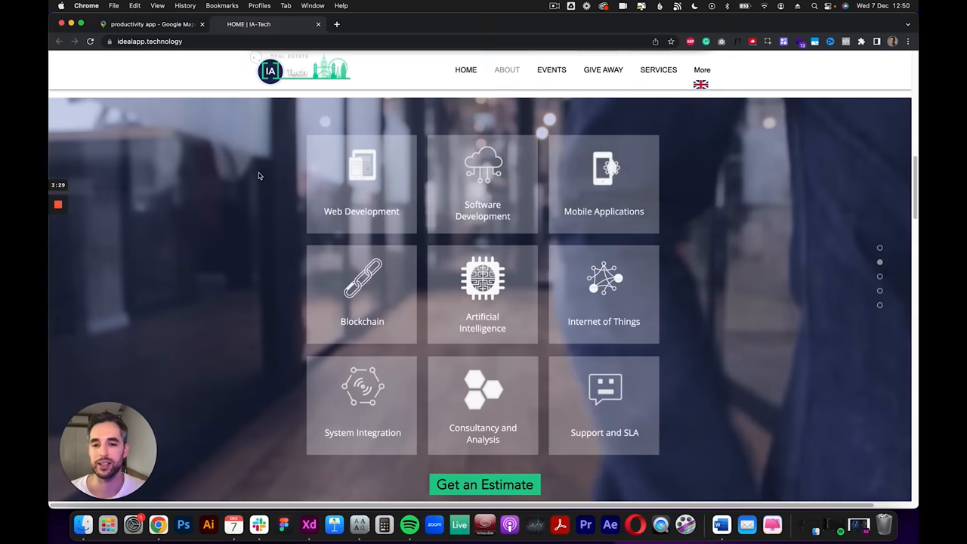
{"action": "scroll", "scroll_direction": "down", "scroll_amount": 3}
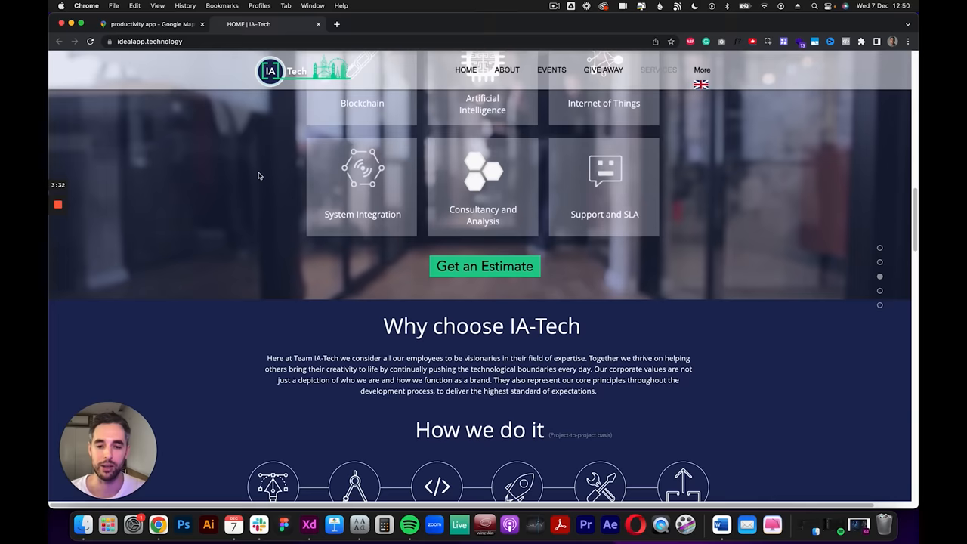